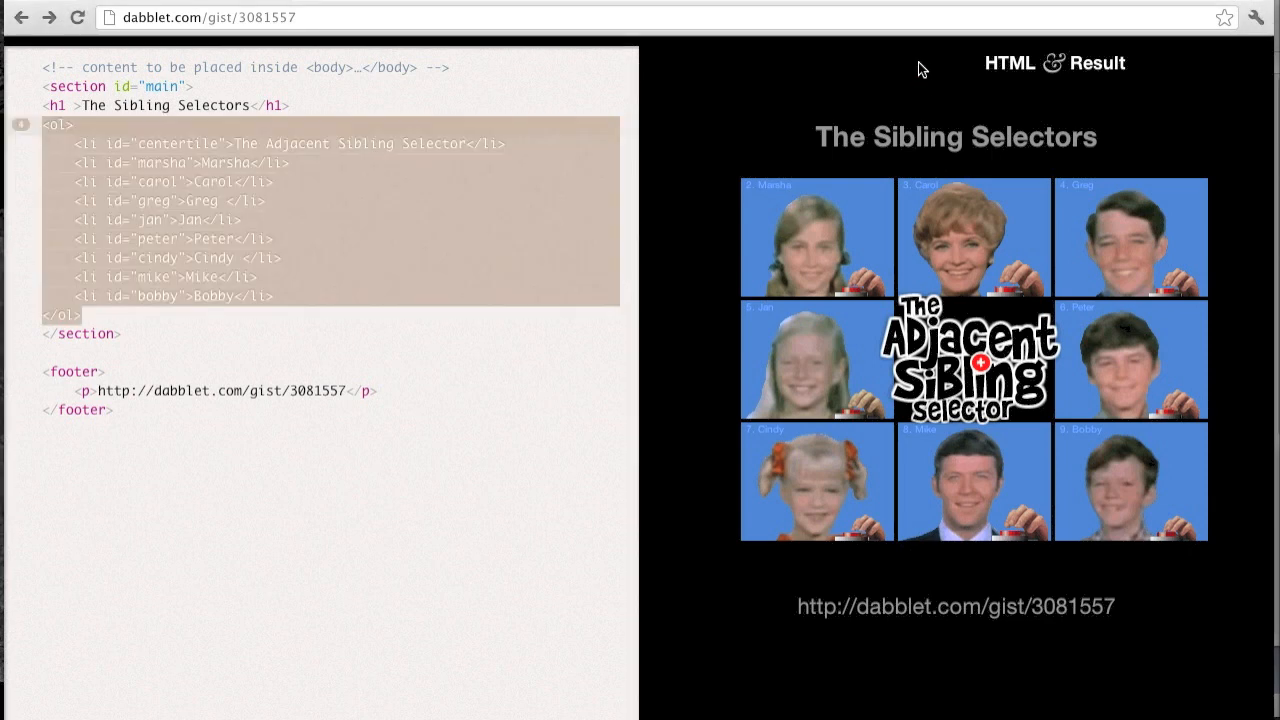
mouse_move(660, 157)
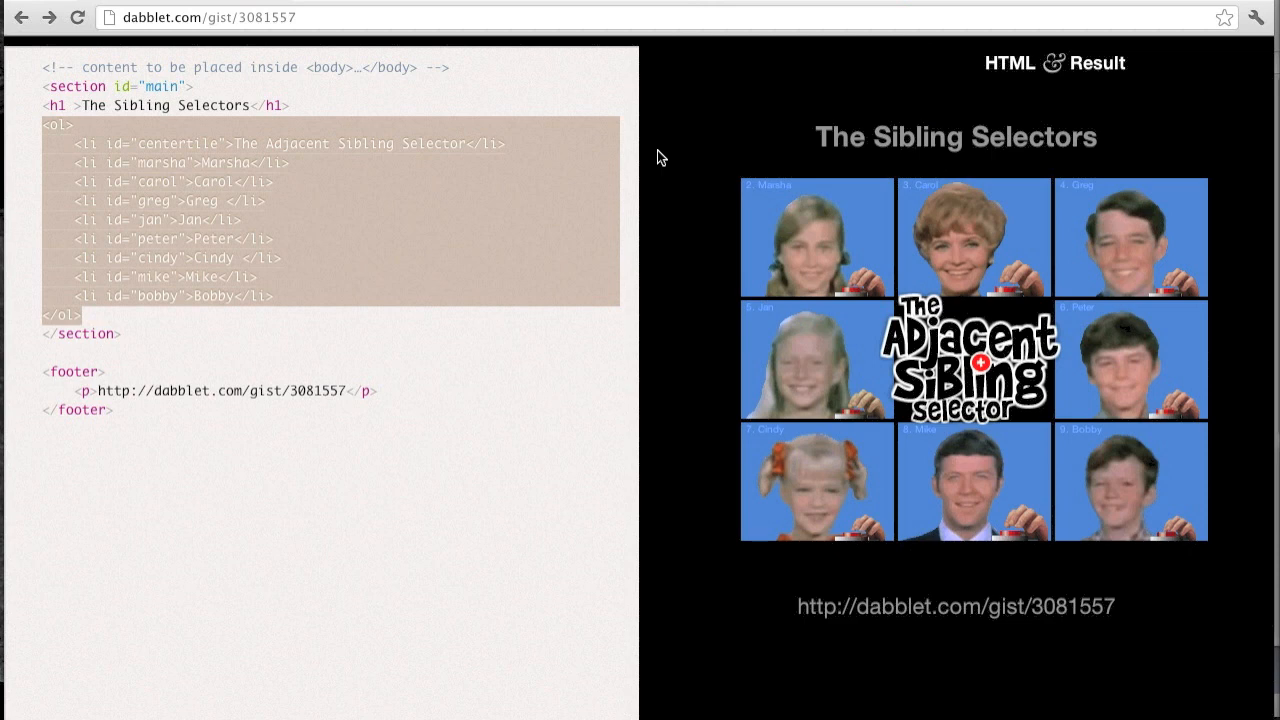
Show the CSS stylesheet beside the Brady Bunch grid result.
click(270, 181)
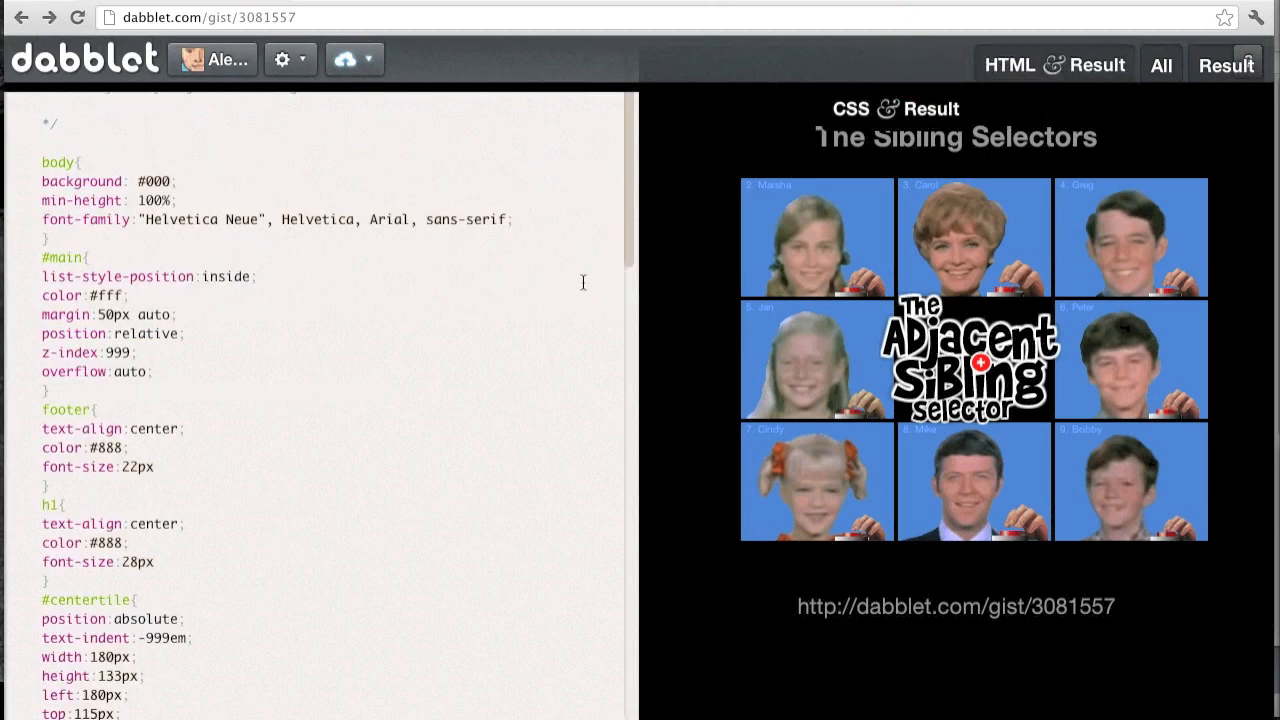
scroll(down, 3)
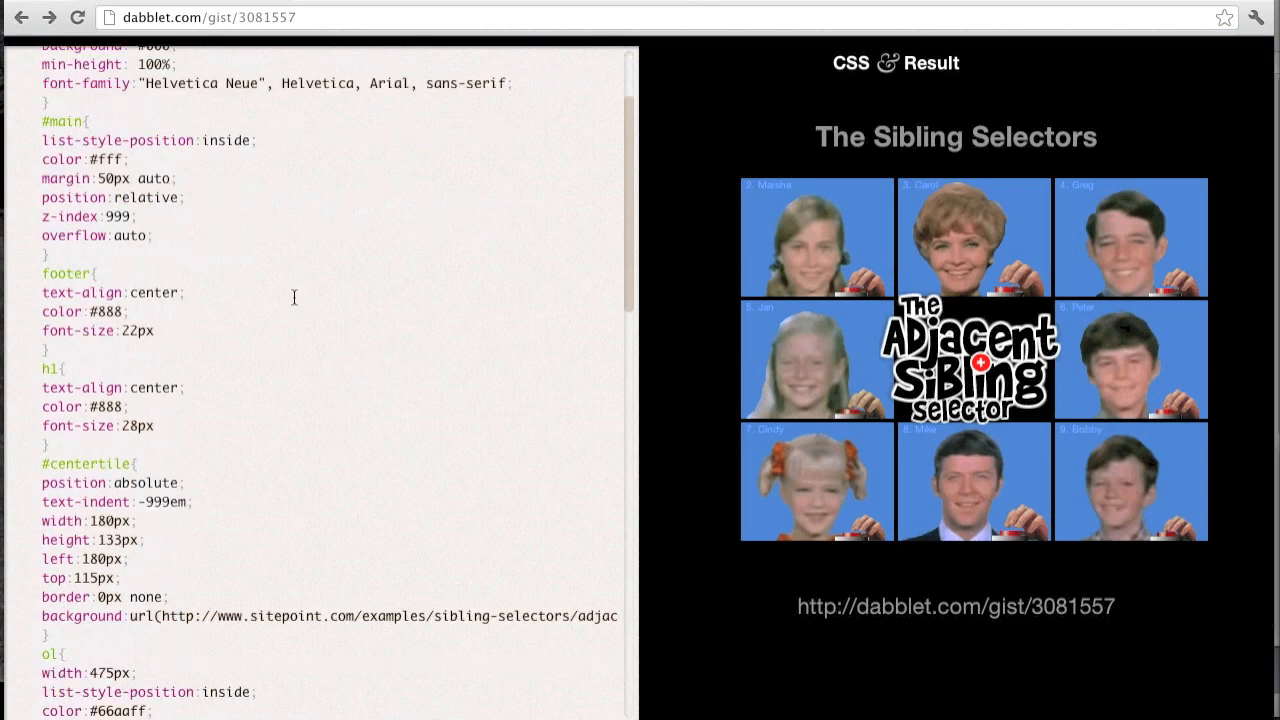
scroll(down, 3)
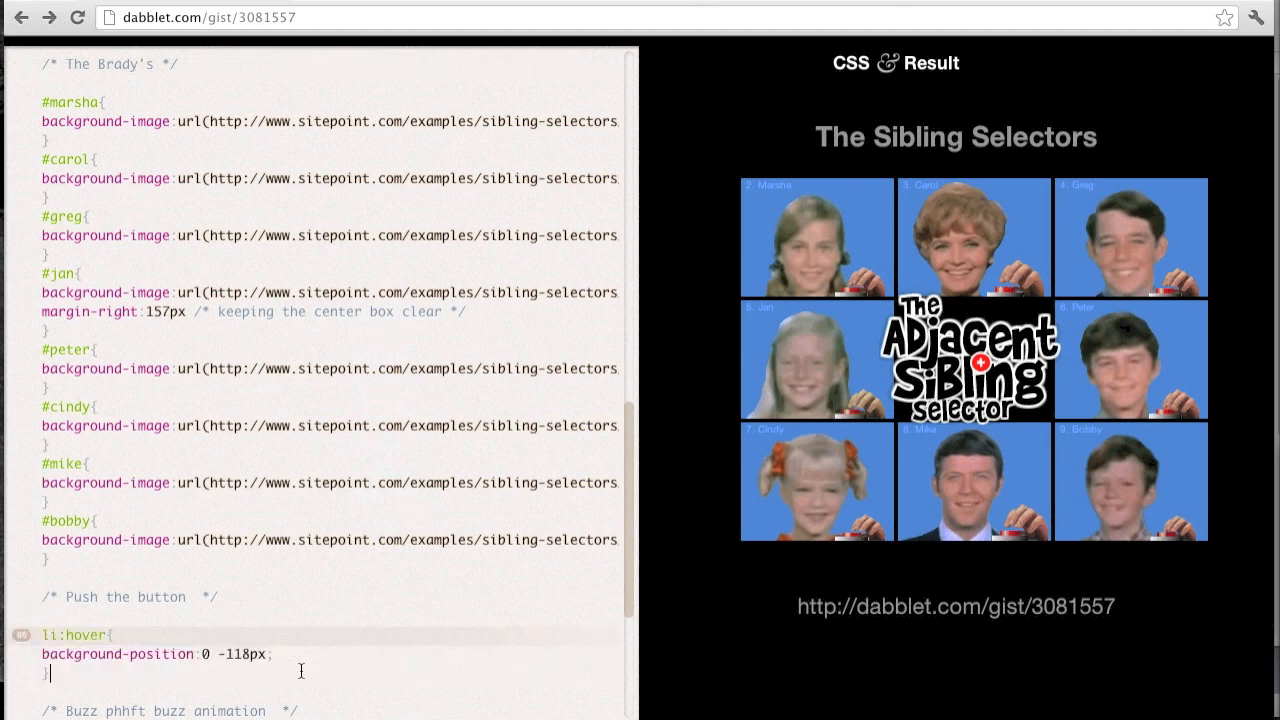
mouse_move(739, 253)
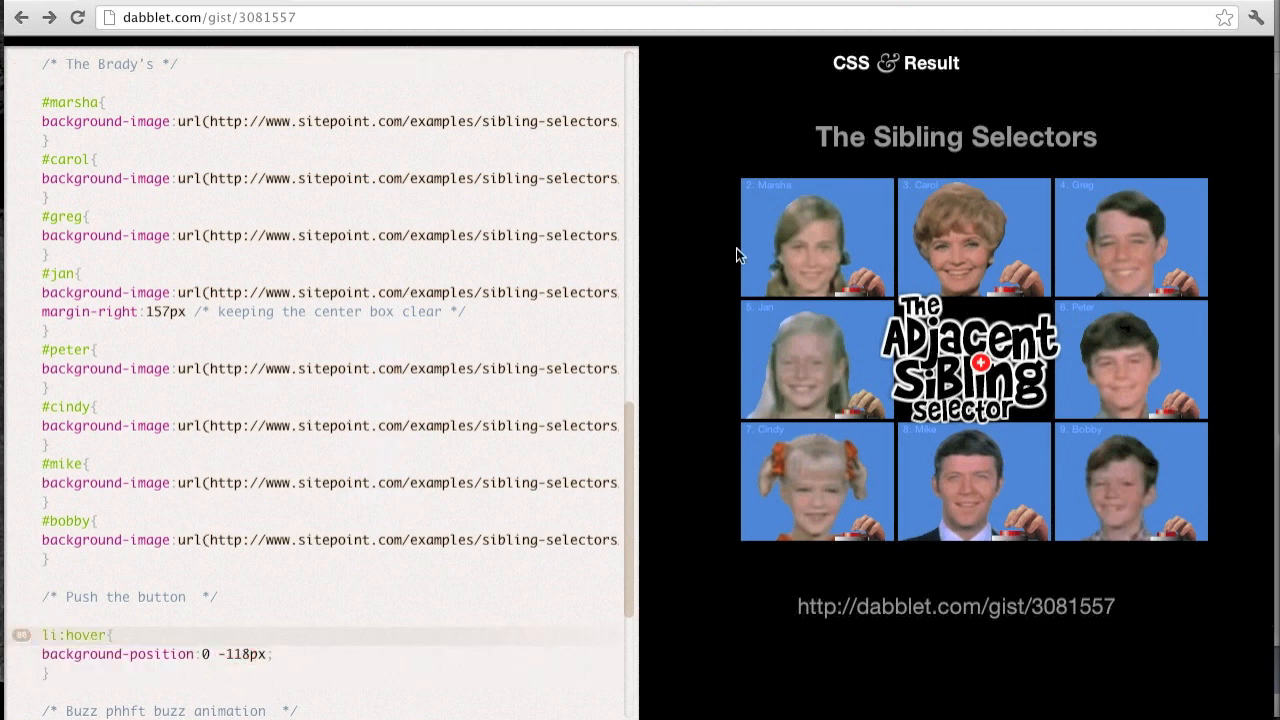
mouse_move(780, 350)
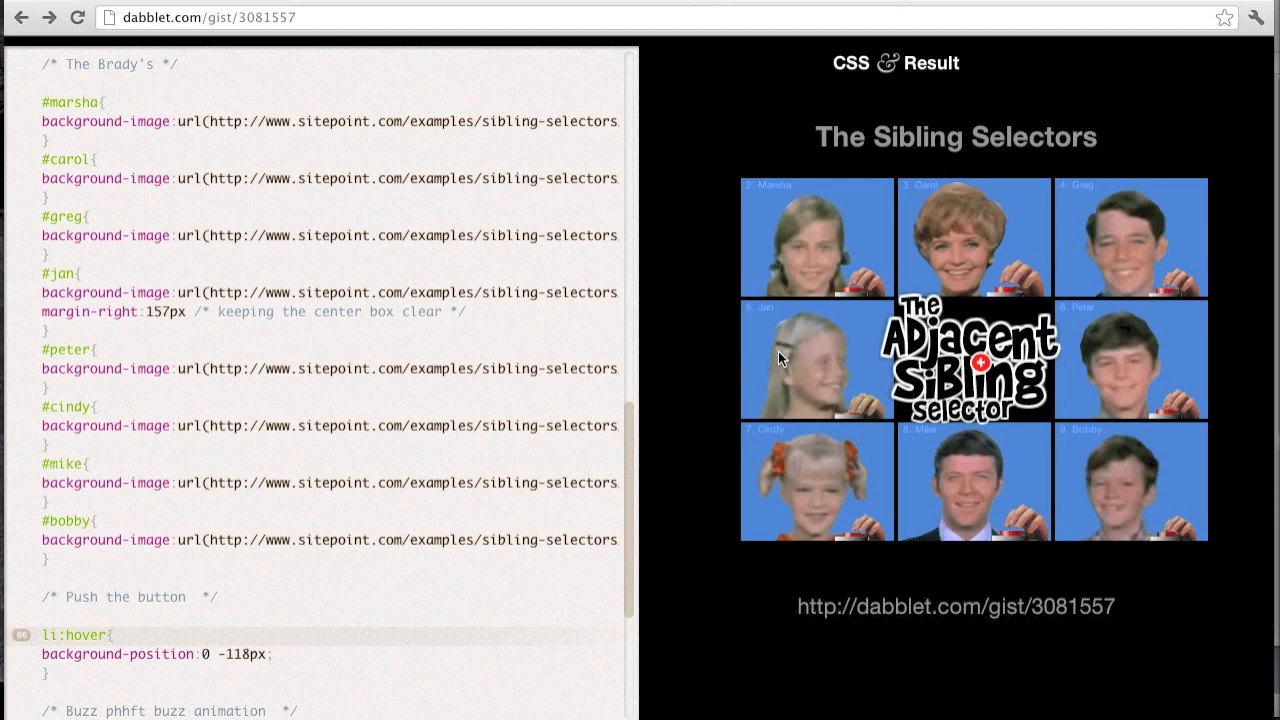
mouse_move(1008, 499)
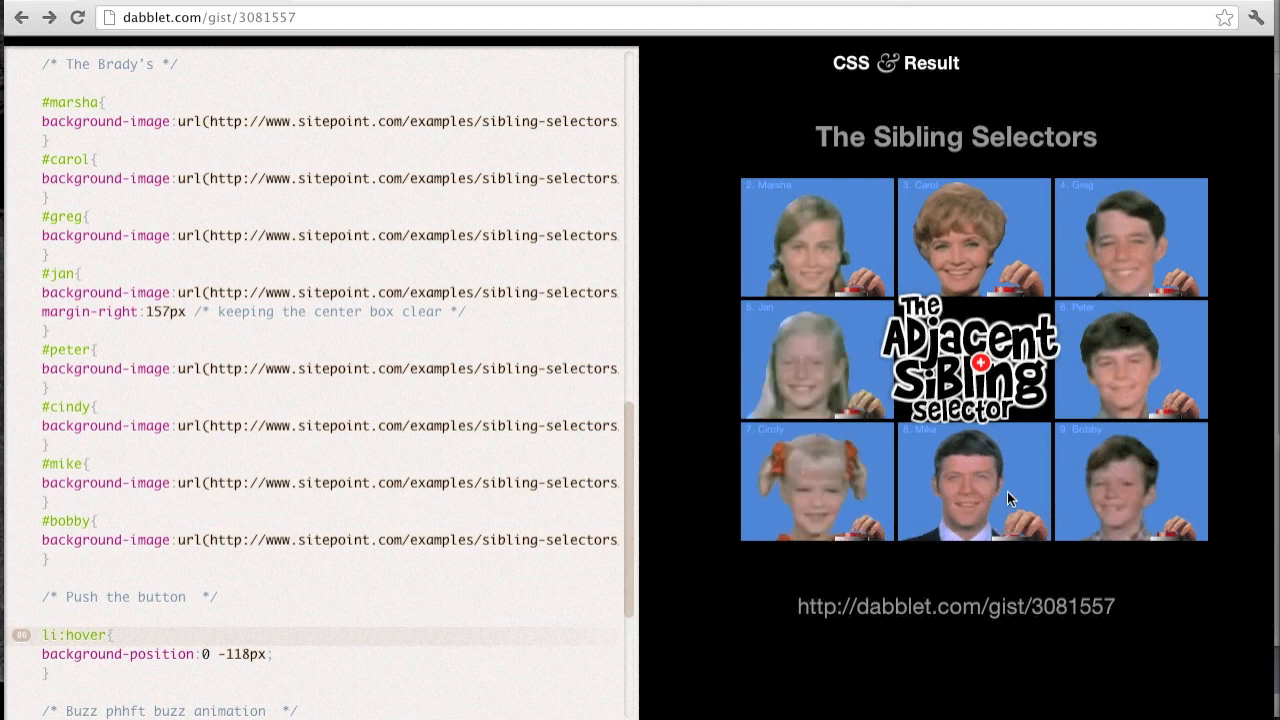
mouse_move(1113, 415)
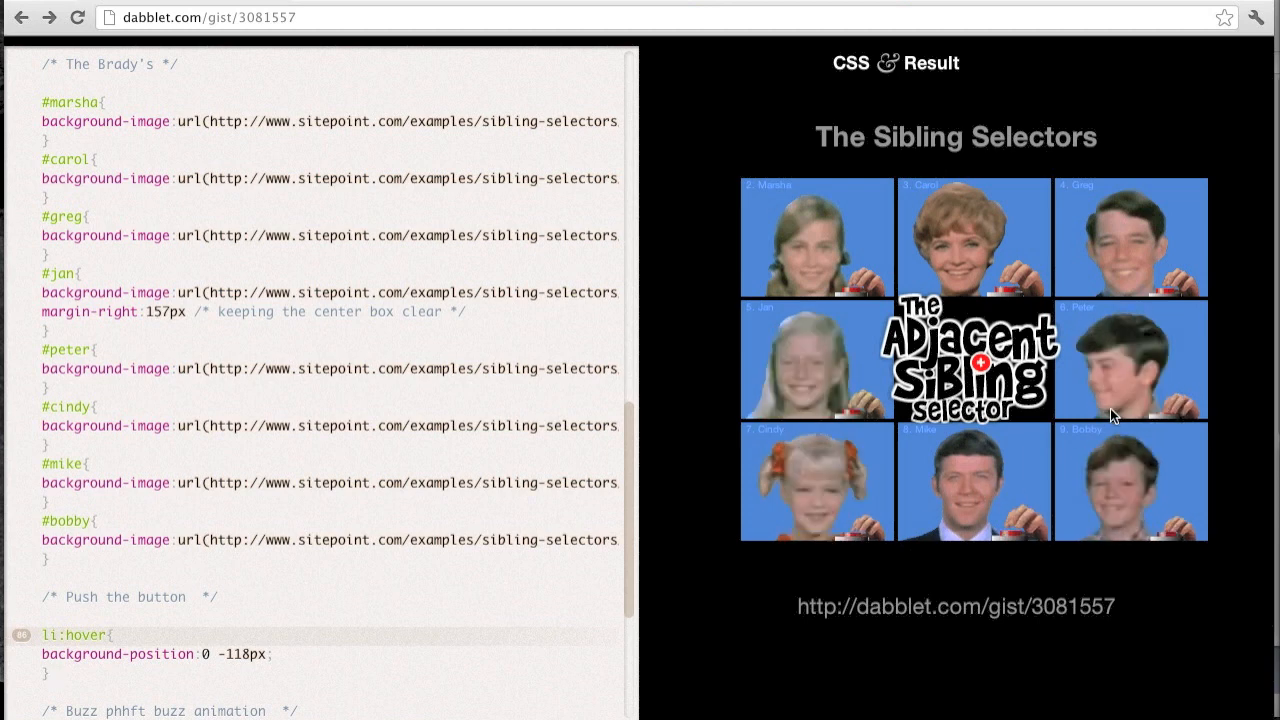
mouse_move(1008, 258)
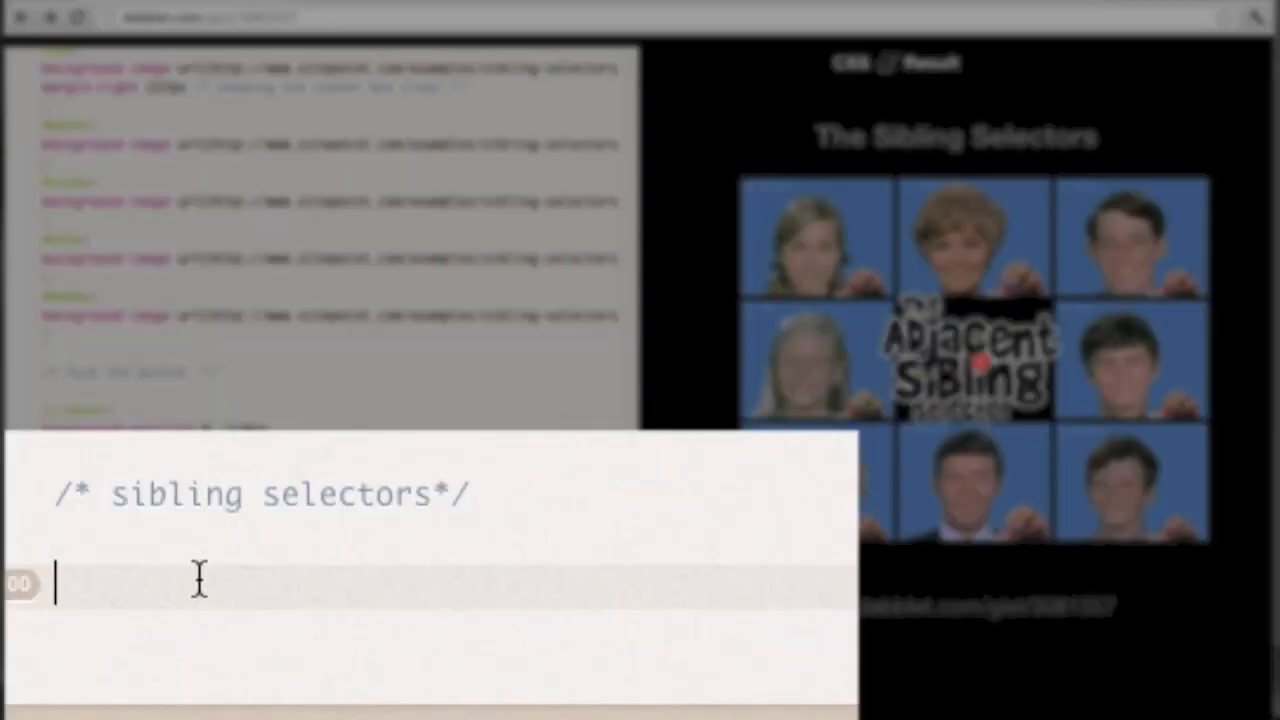
Type the rule li:hover + li { animation:flash .2s infinite steps(1); }.
text(li:ho)
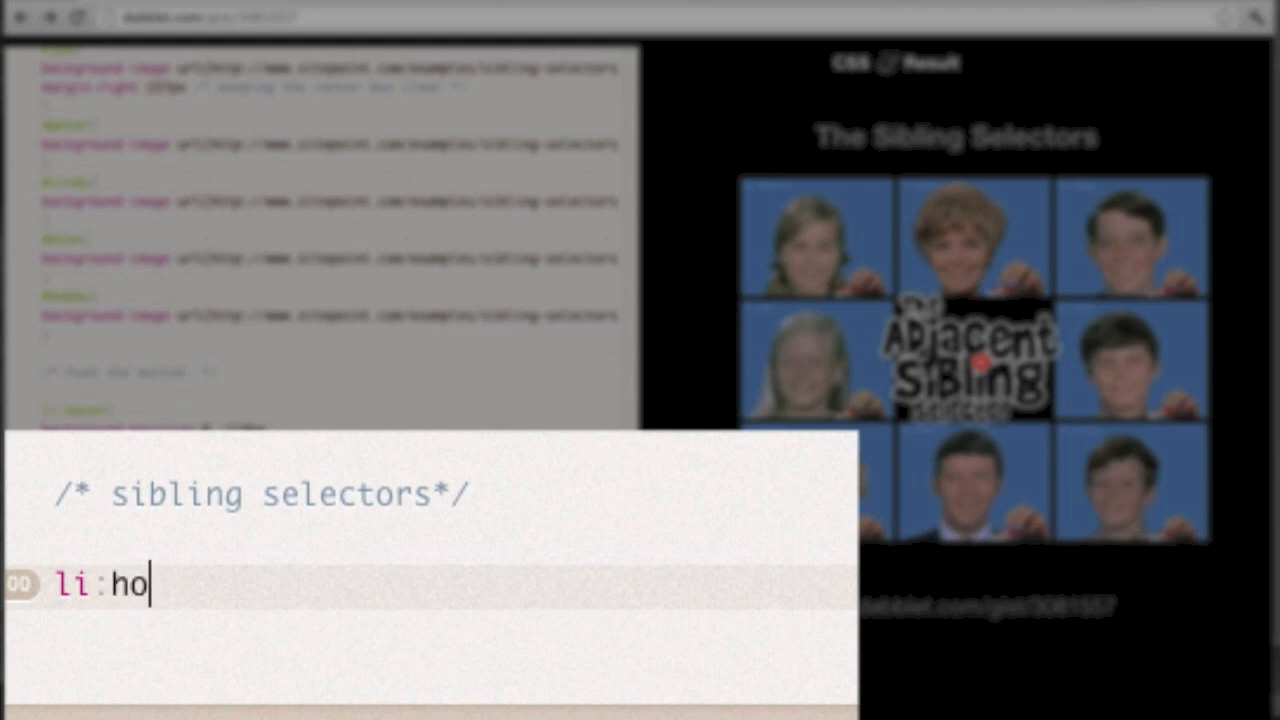
text(ver +)
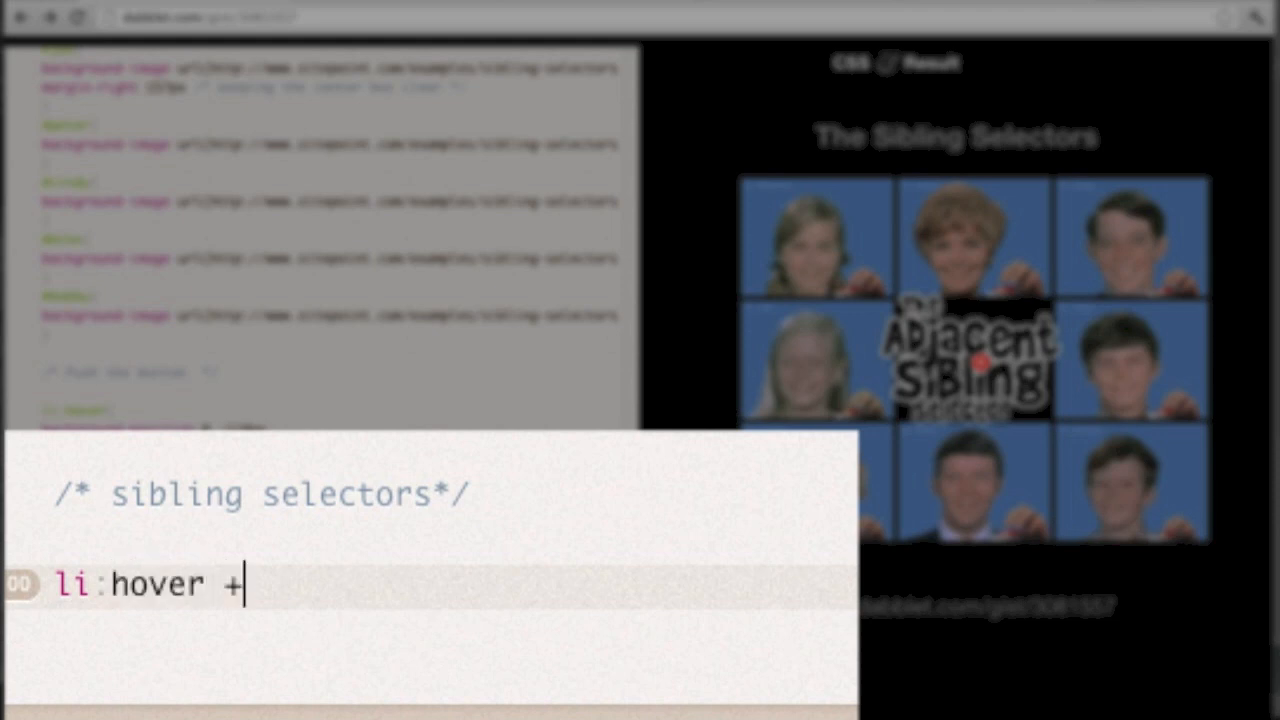
text(li {)
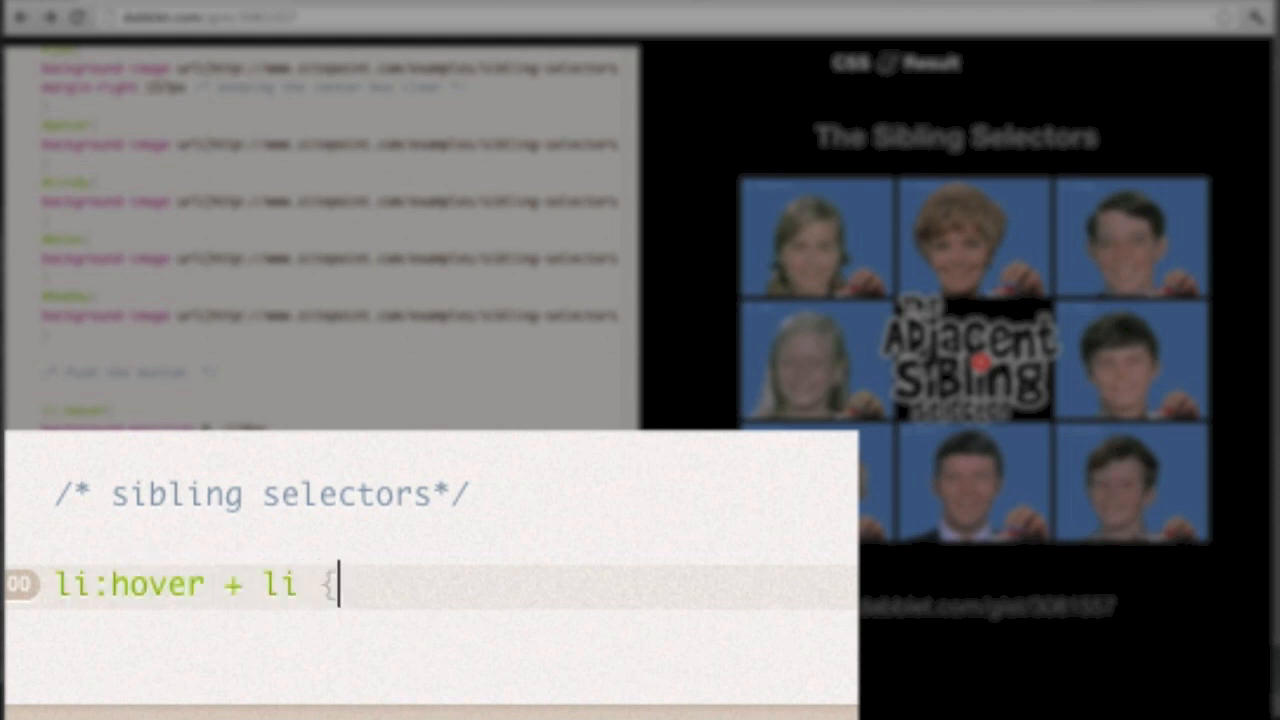
text(animation:flash .2s infinite steps(1);)
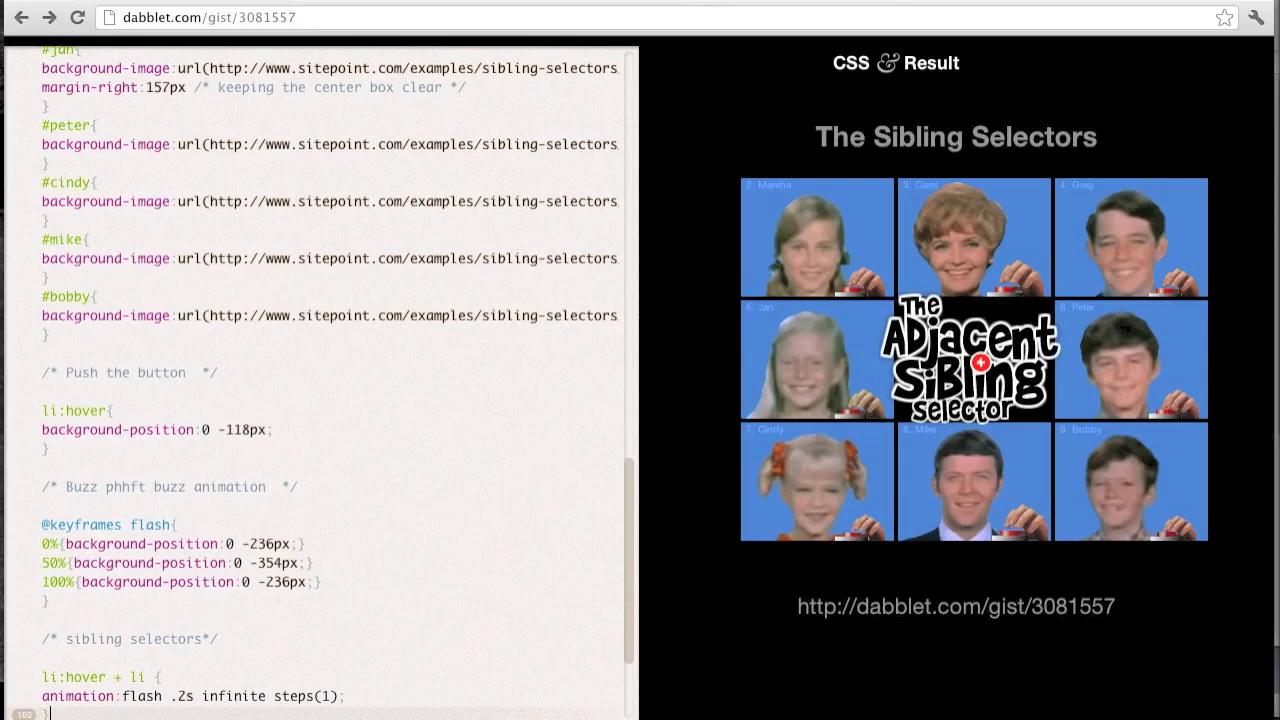
mouse_move(718, 238)
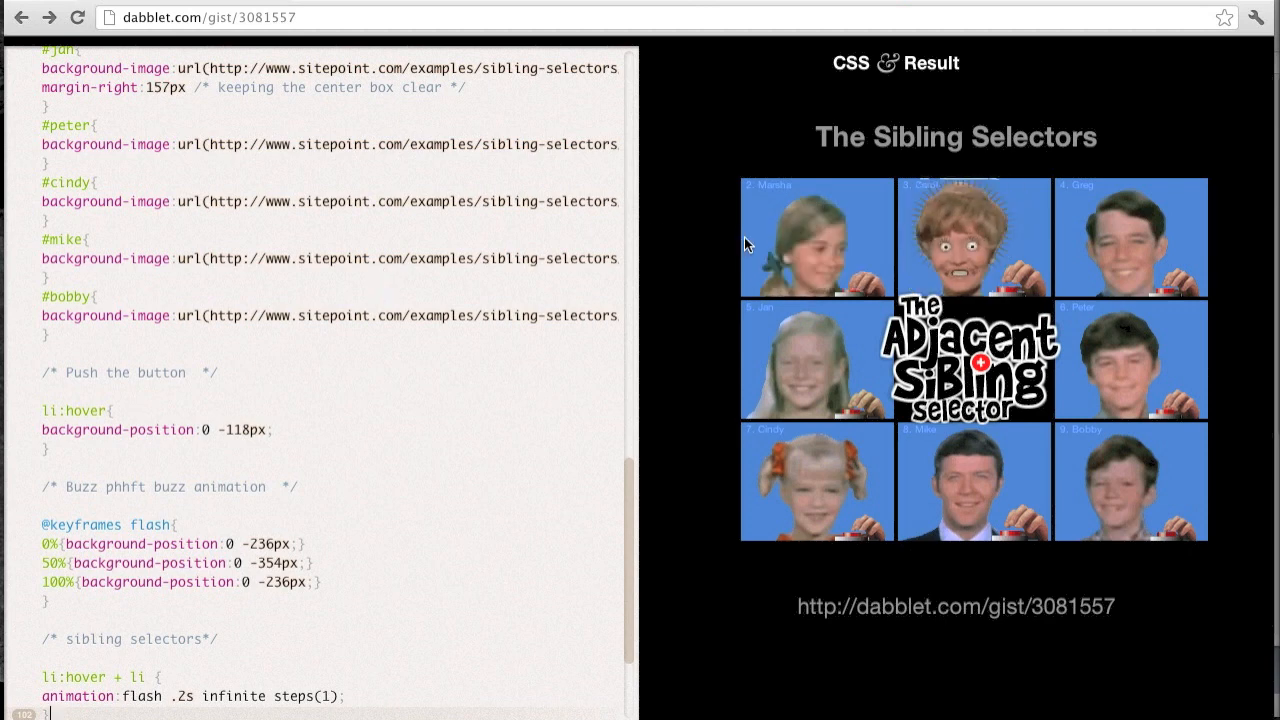
mouse_move(820, 175)
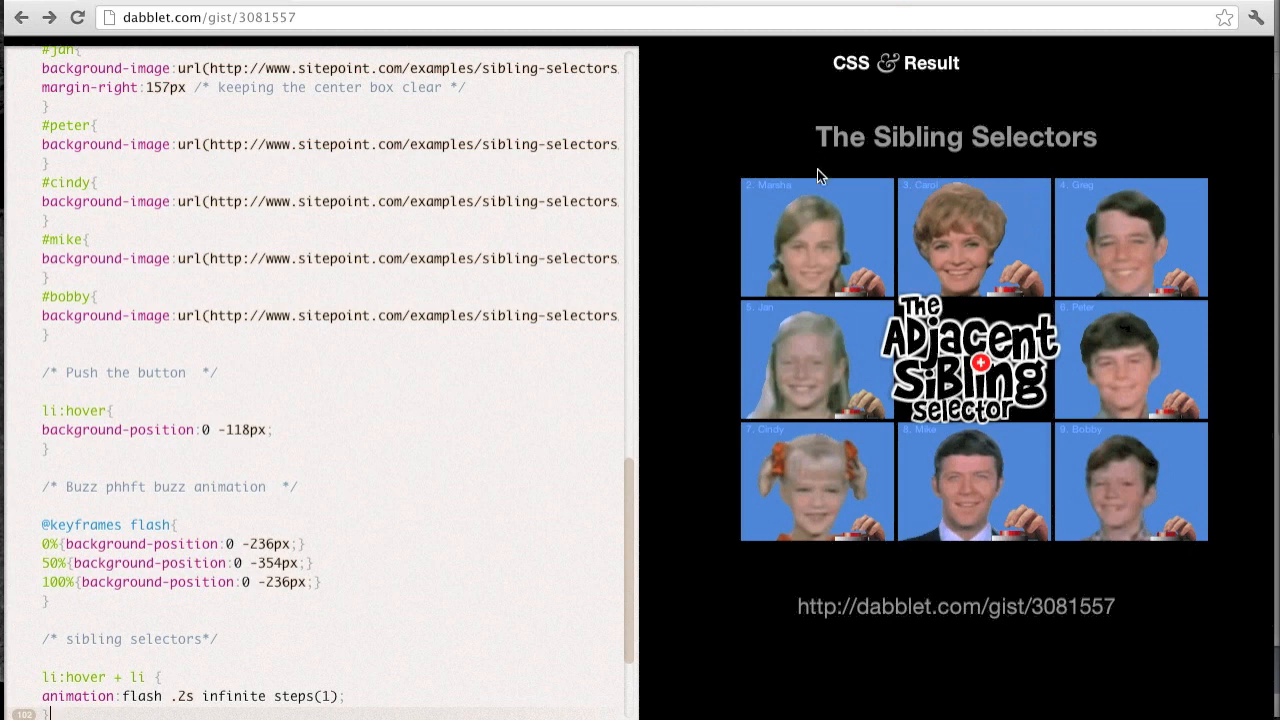
mouse_move(949, 189)
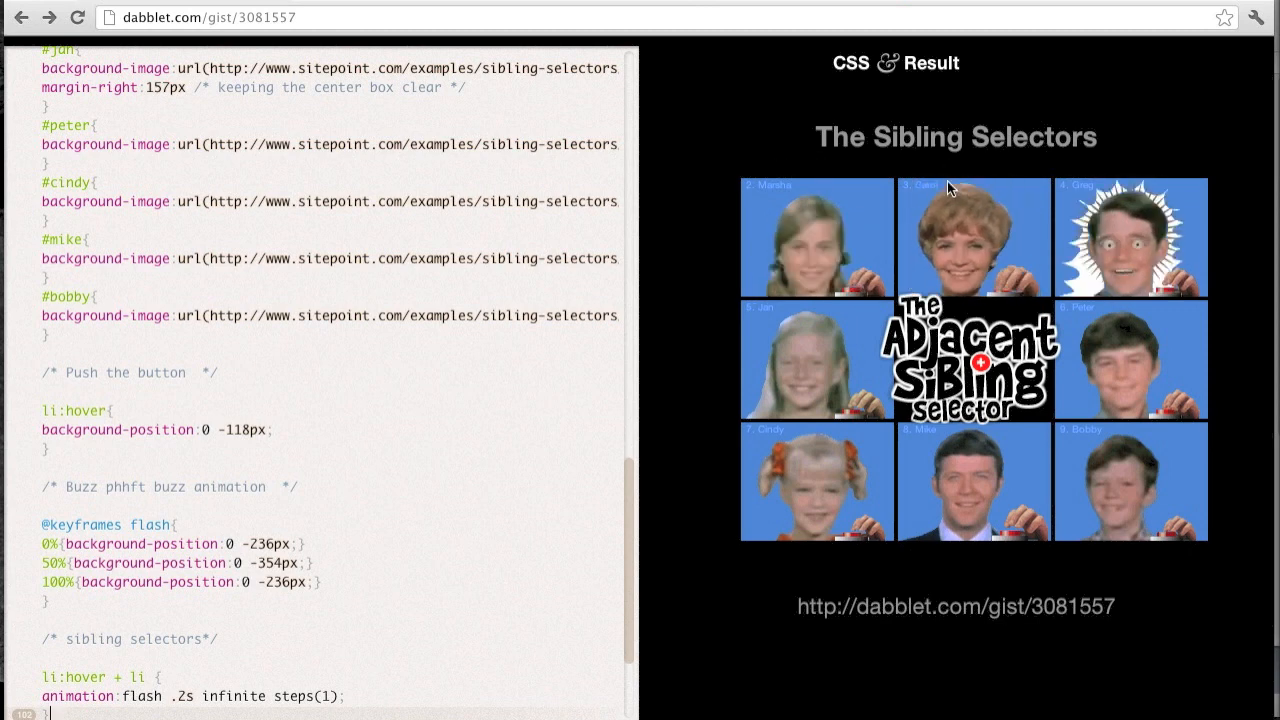
mouse_move(1120, 228)
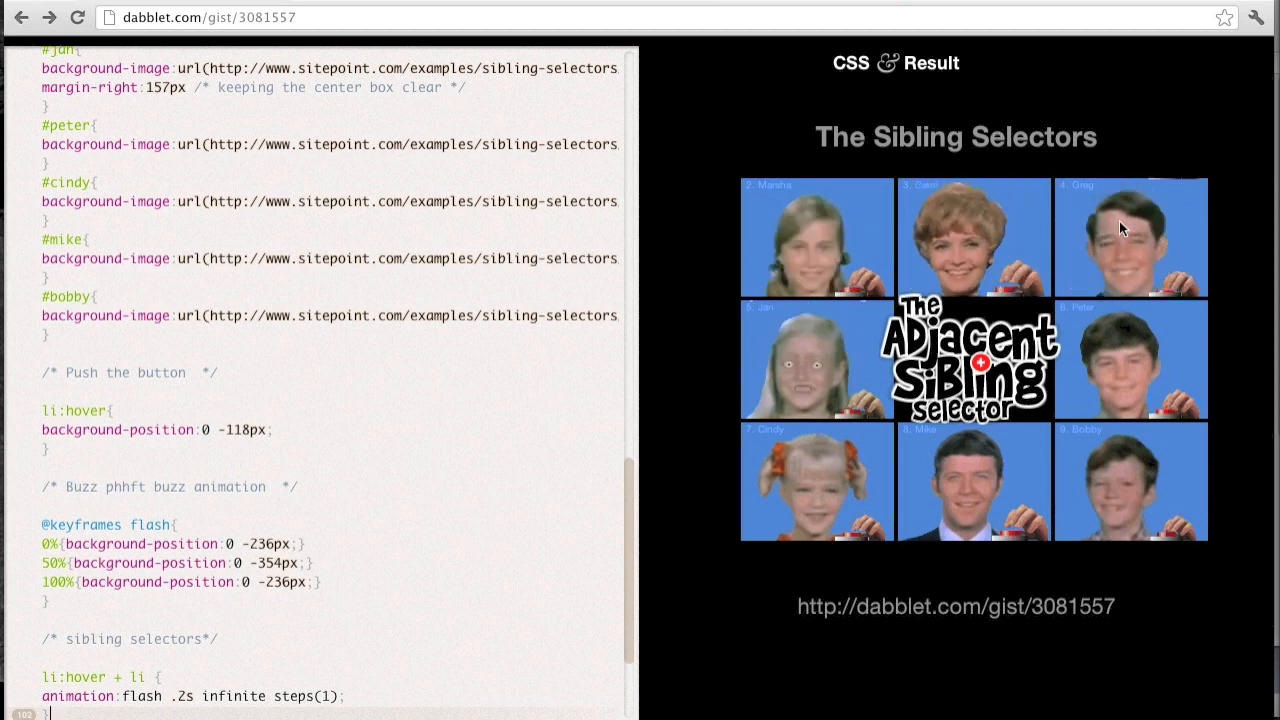
mouse_move(995, 470)
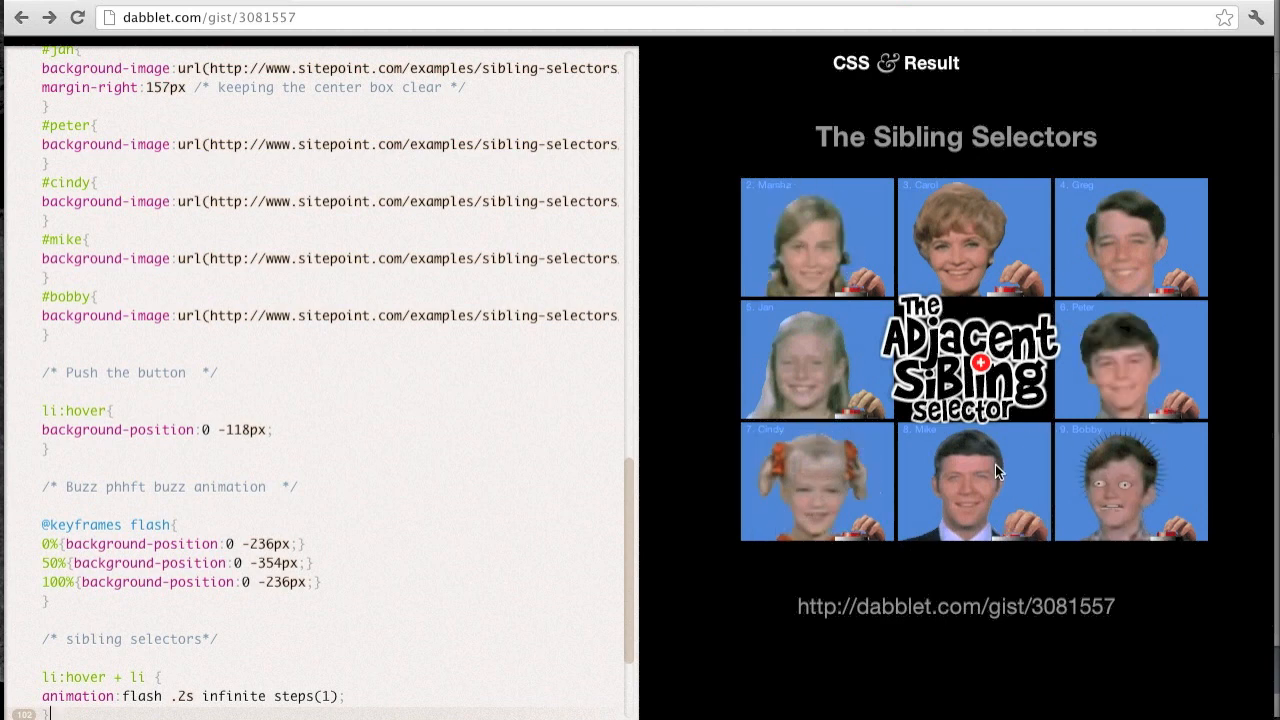
mouse_move(955, 515)
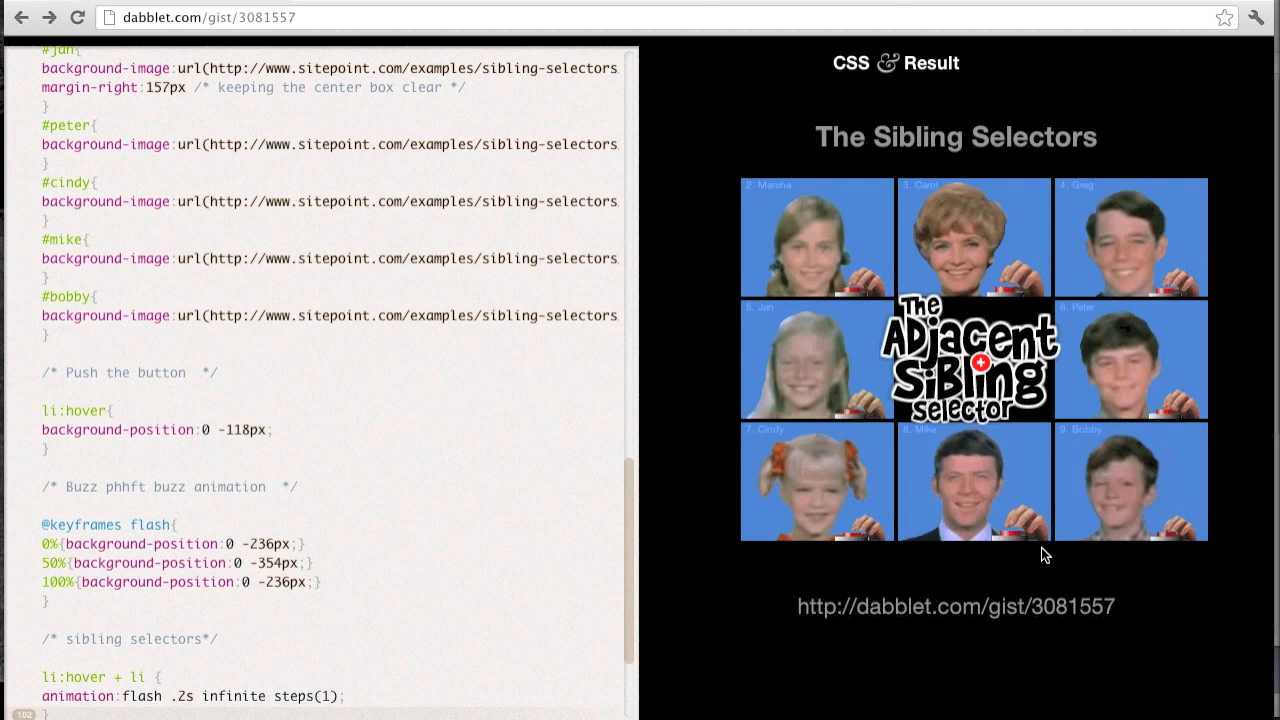
mouse_move(1137, 563)
text(+ li)
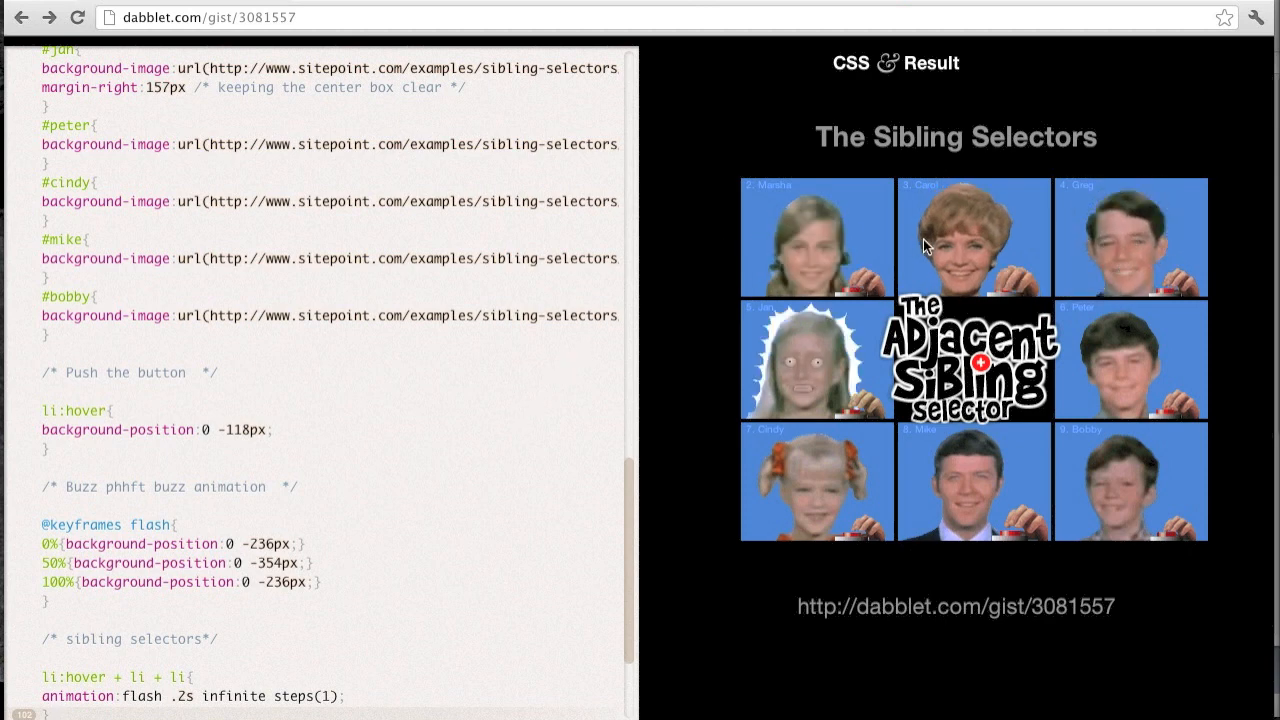
mouse_move(850, 470)
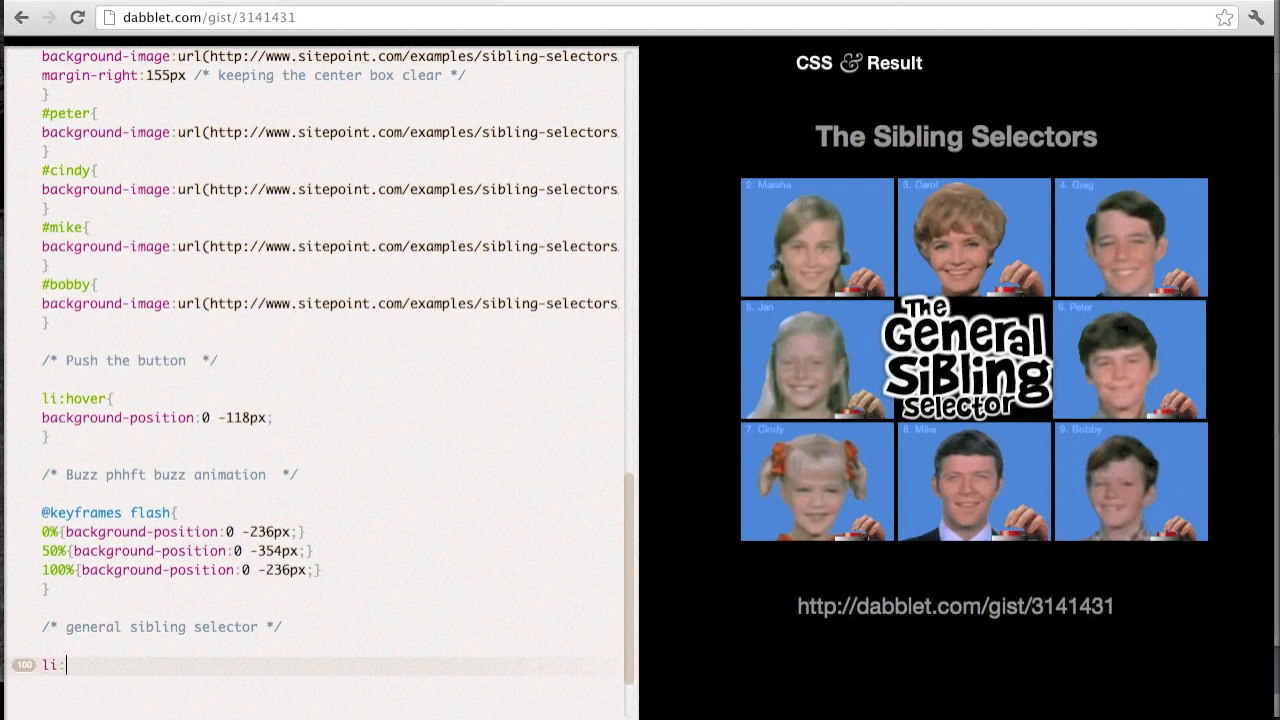
Type the rule li:hover ~ li { animation:flash .2s infinite steps(1); }.
text(hover)
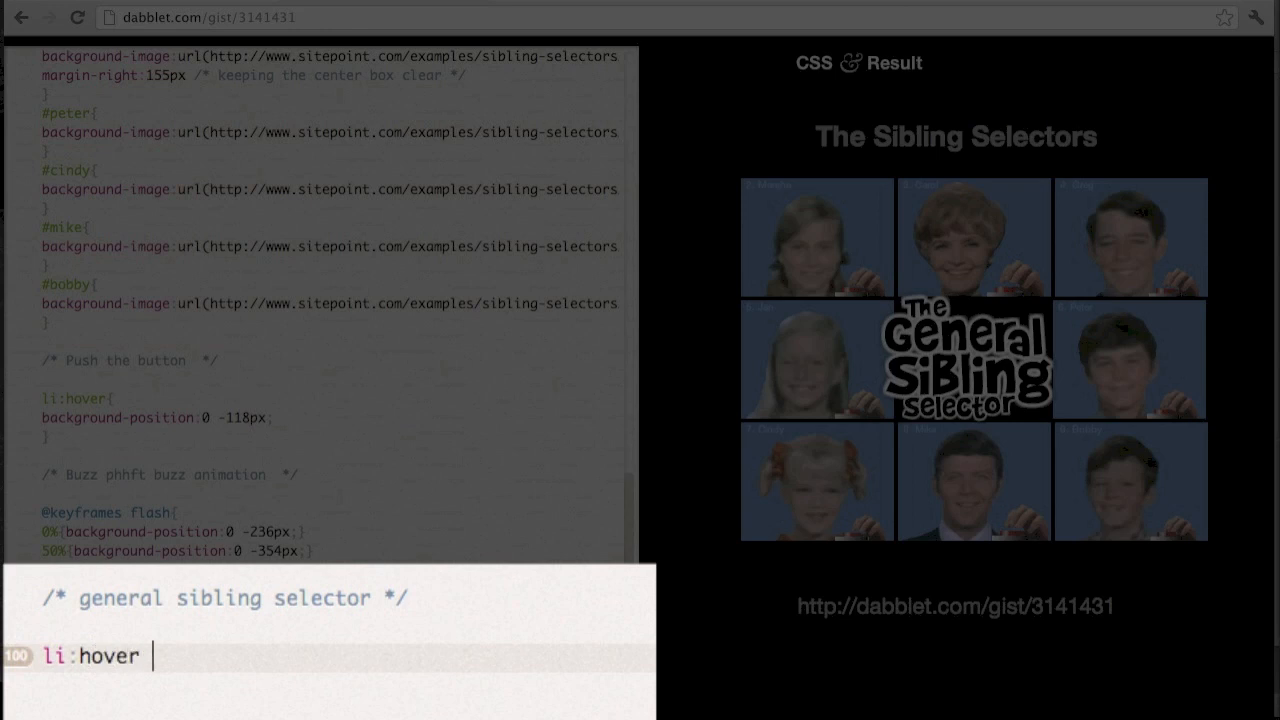
text(~ li)
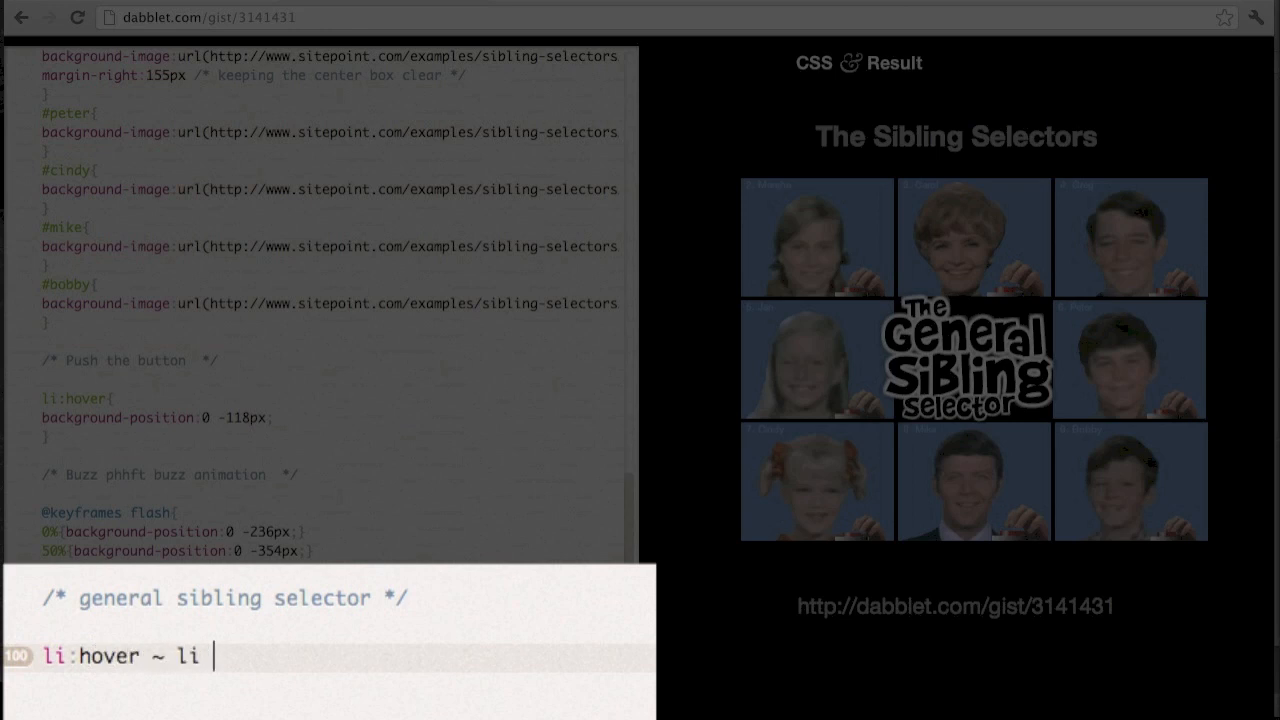
text({)
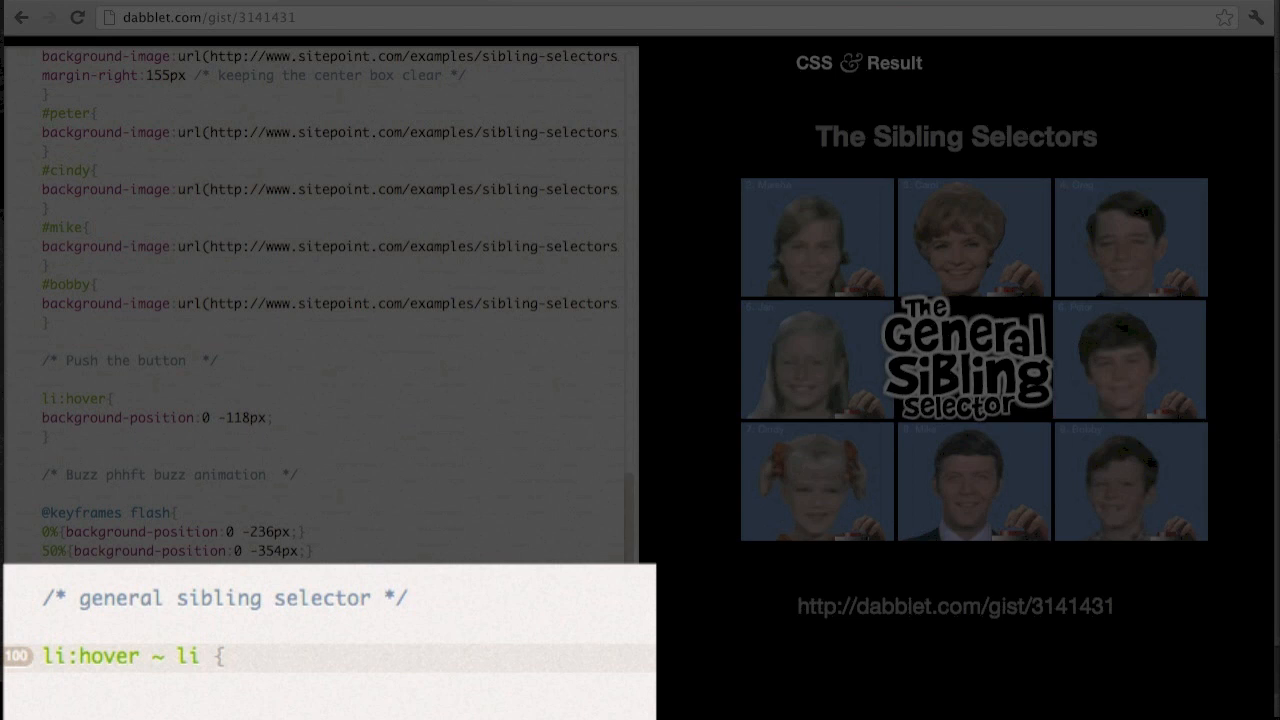
text(animation:flash .2s infinite steps(1);)
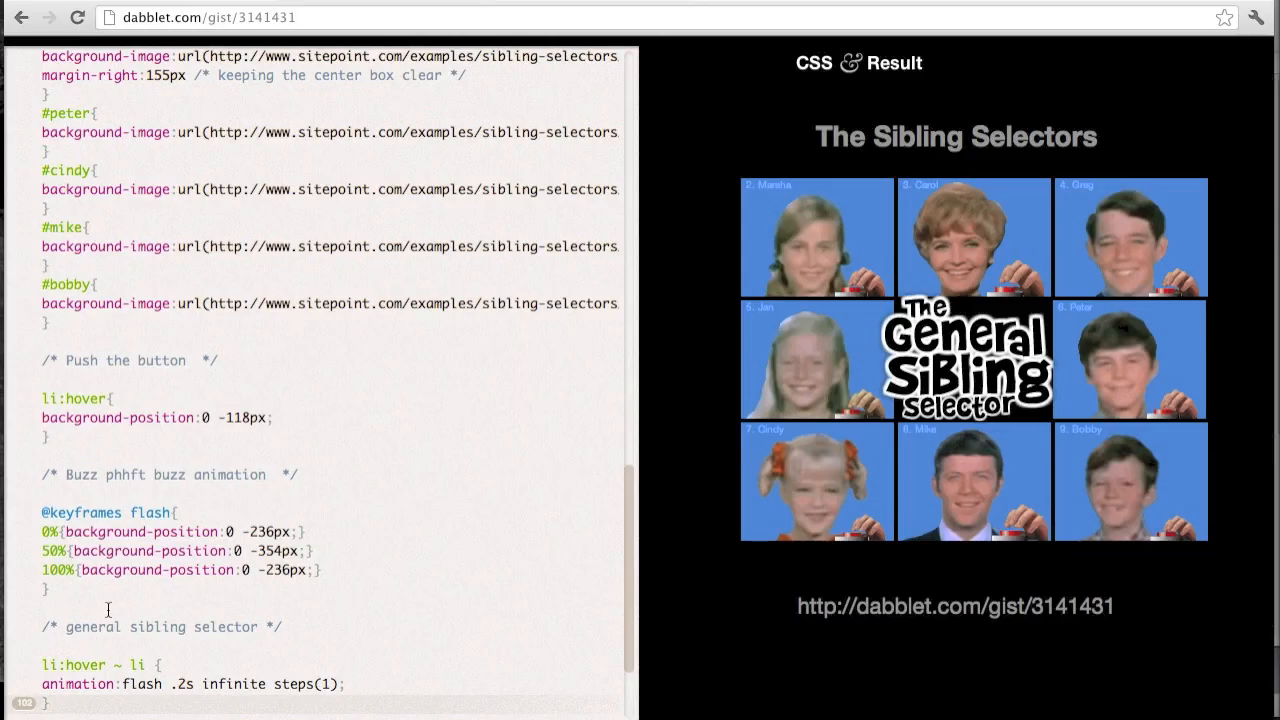
mouse_move(763, 238)
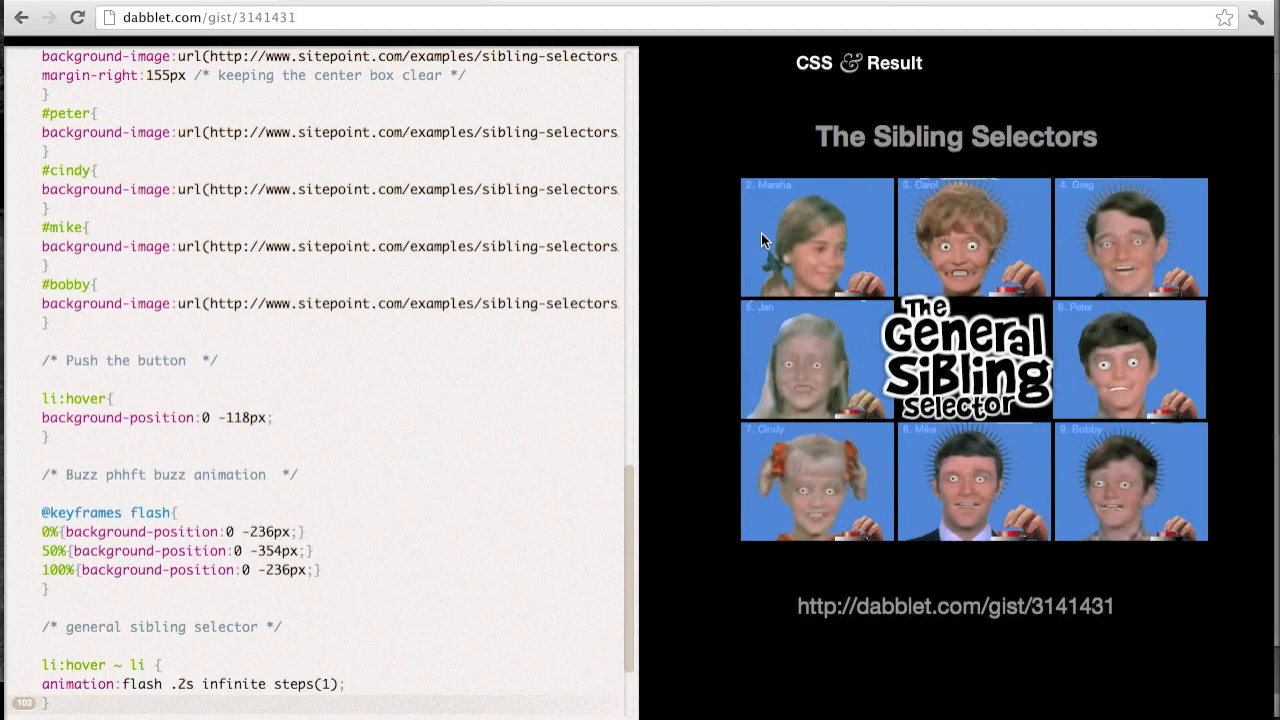
mouse_move(948, 207)
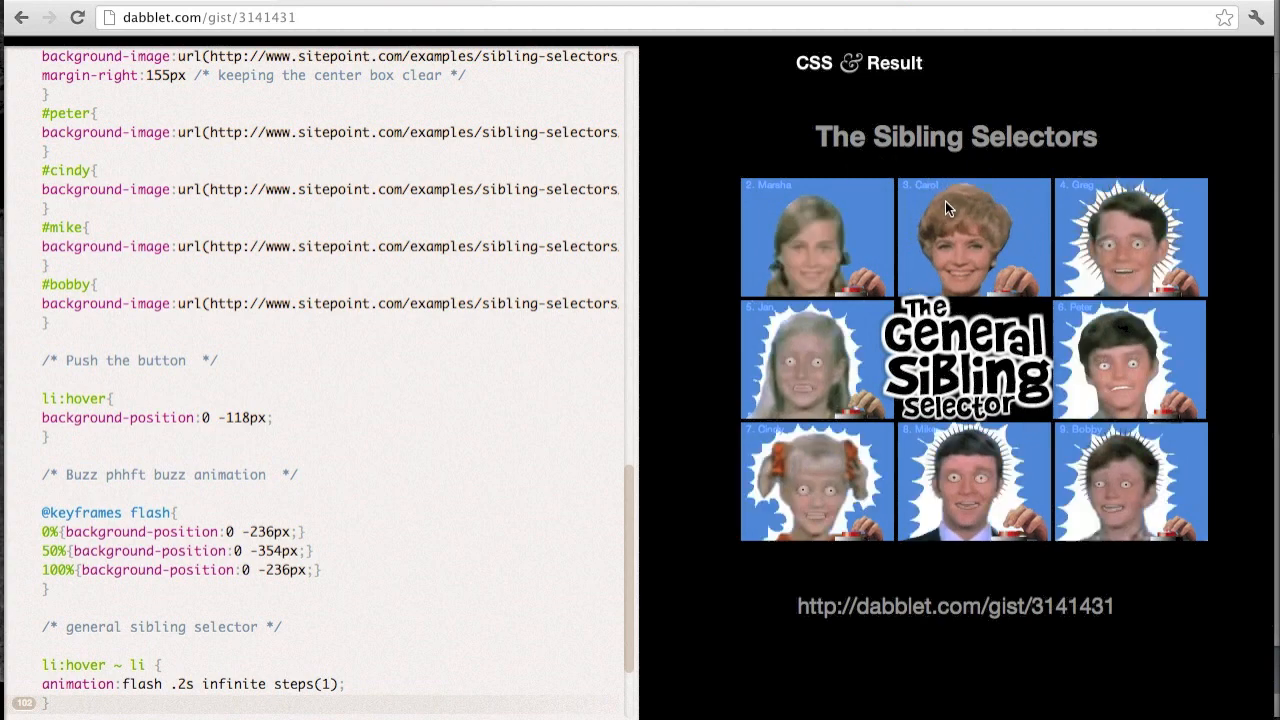
mouse_move(1037, 231)
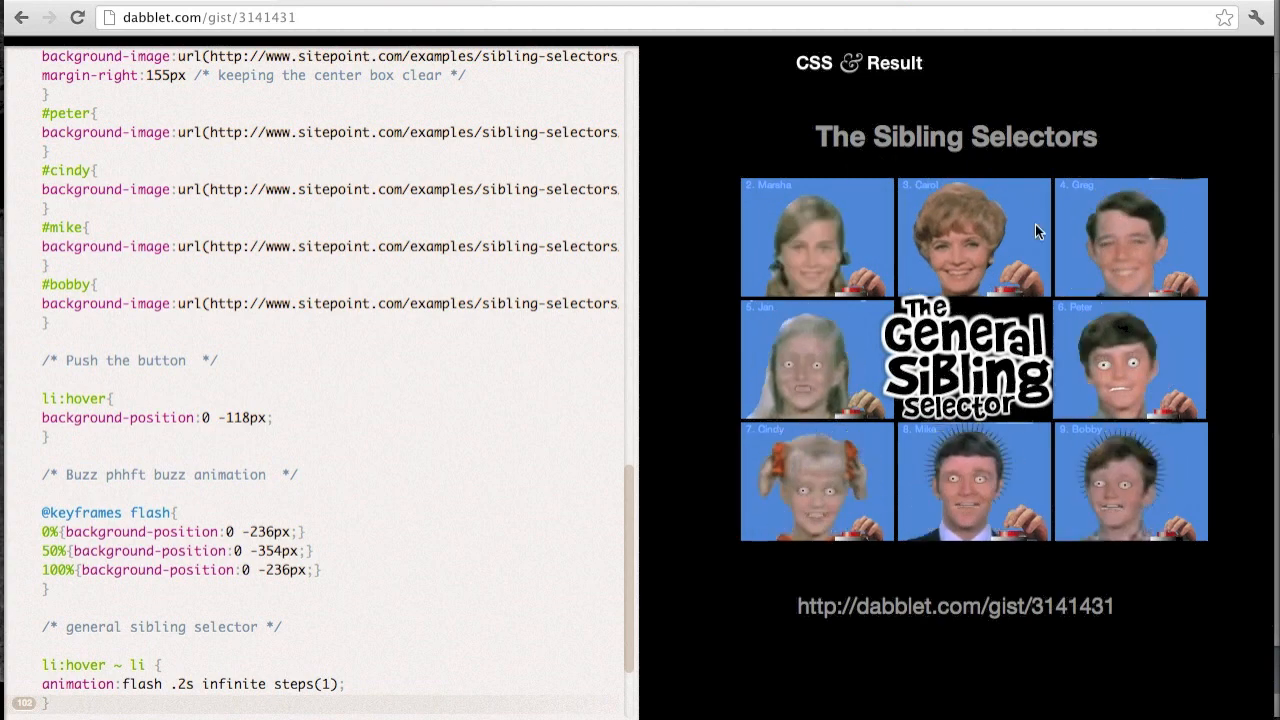
mouse_move(847, 495)
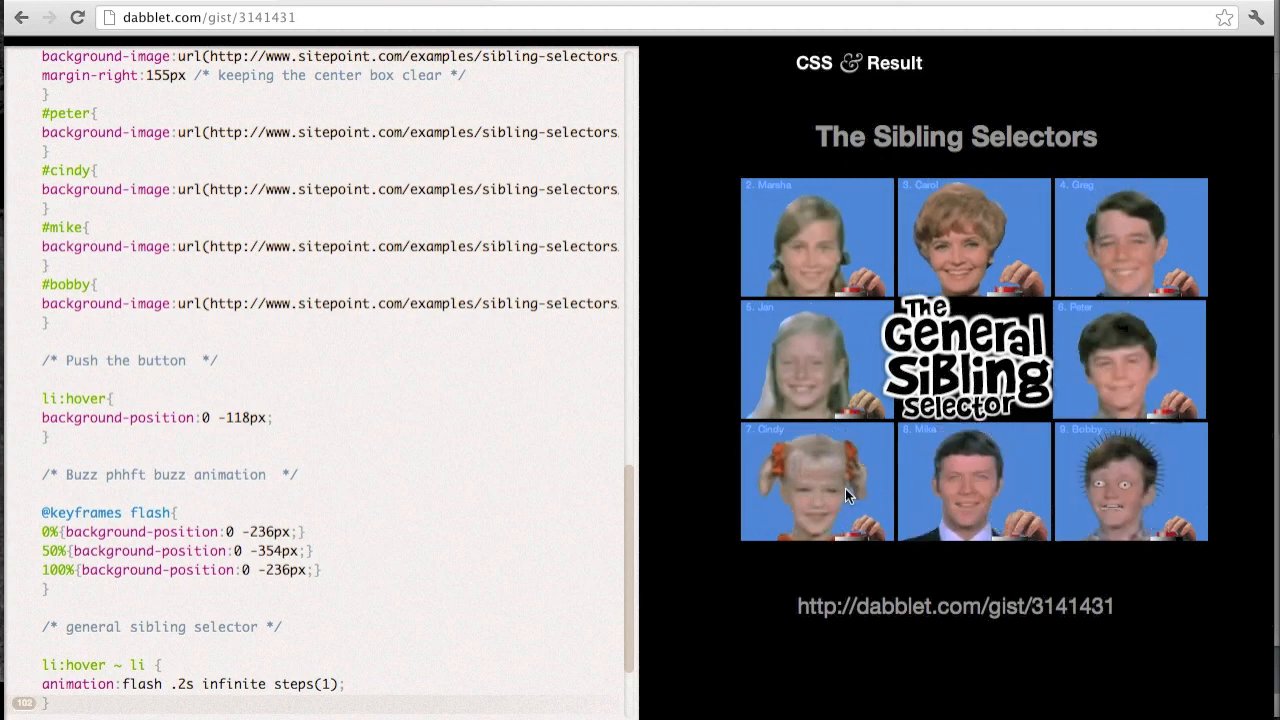
mouse_move(1113, 503)
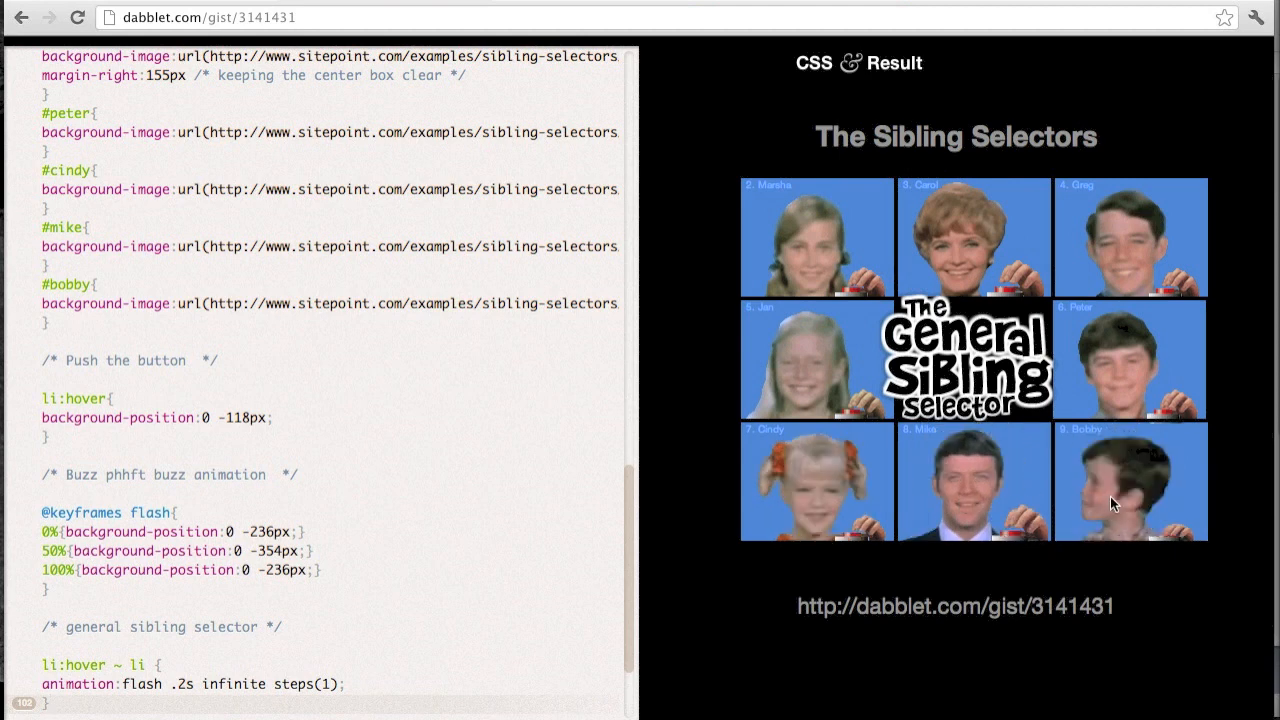
mouse_move(1138, 528)
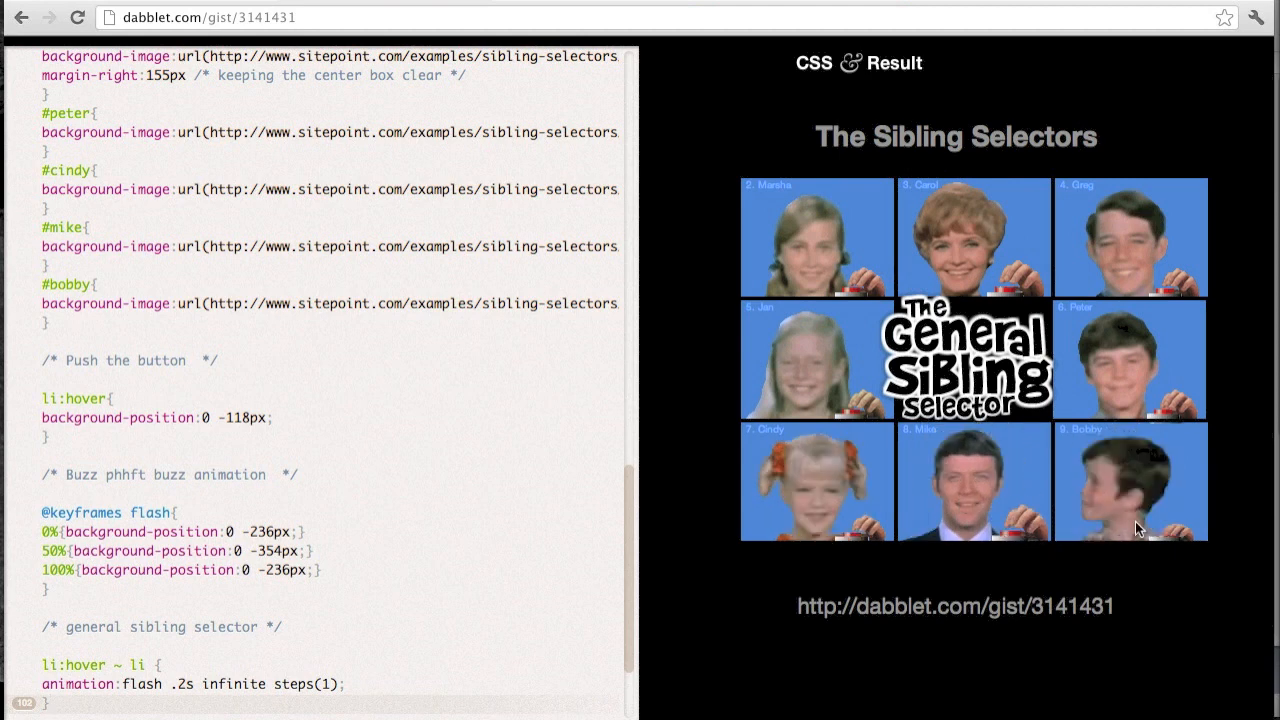
mouse_move(1158, 578)
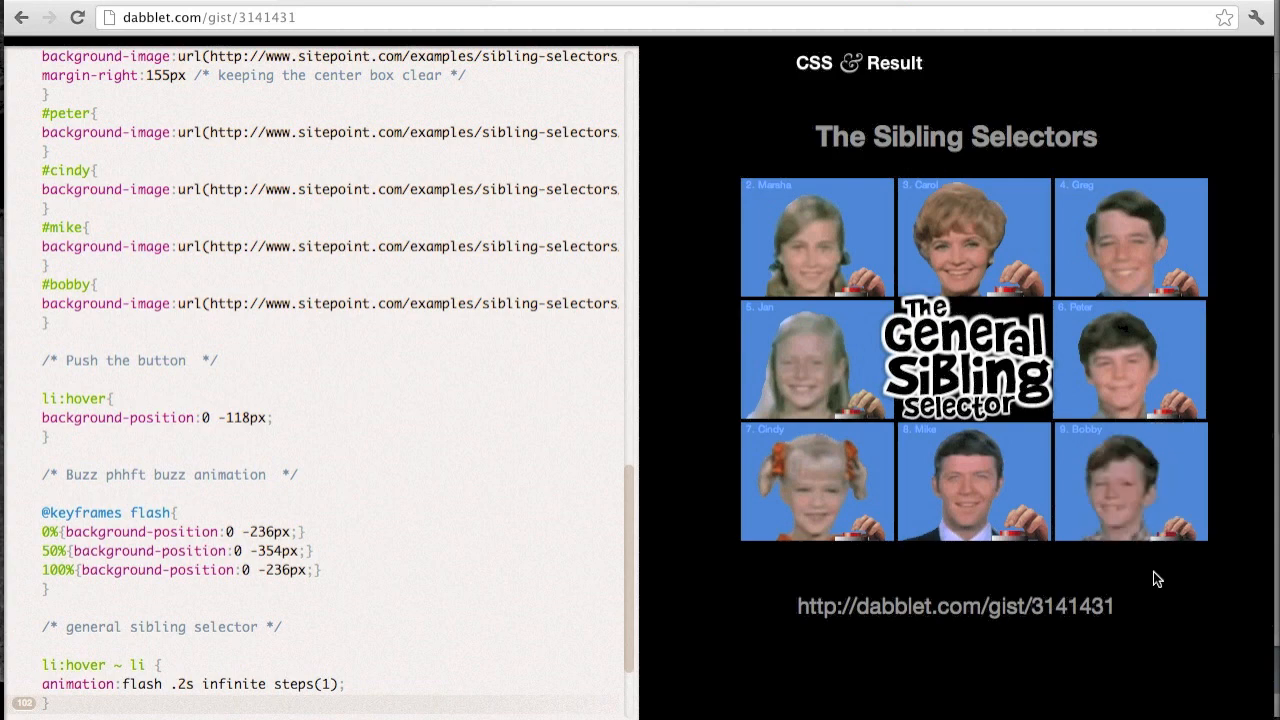